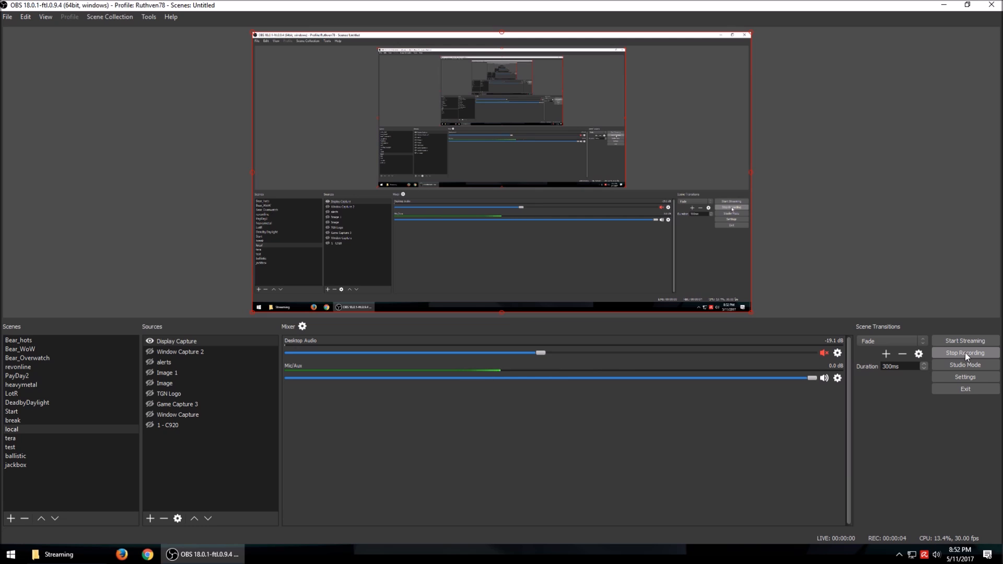
pyautogui.moveTo(705, 476)
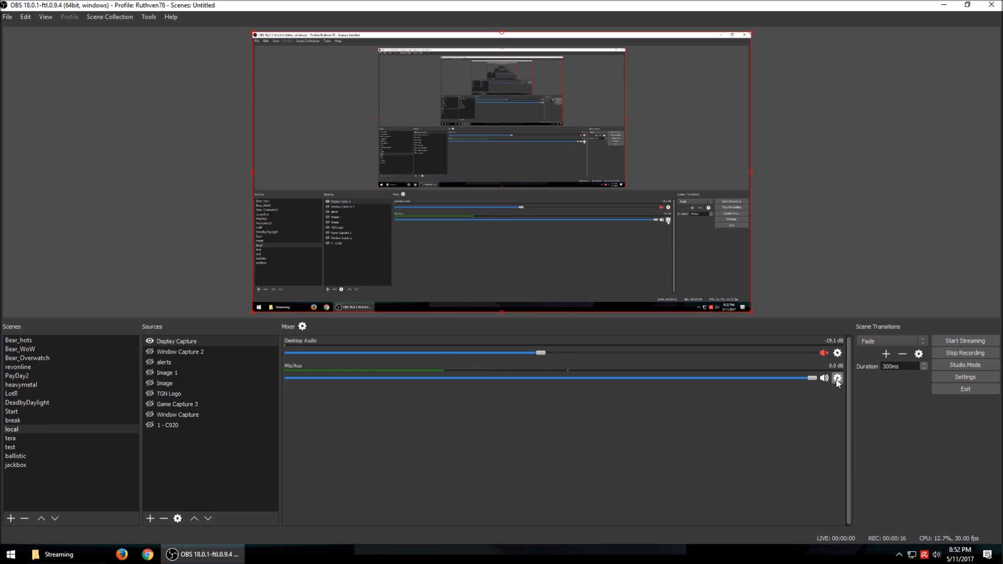
# Step: Show the Audio settings with Microphone (USB Audio CODEC) as the Mic/Auxiliary device
pyautogui.click(837, 378)
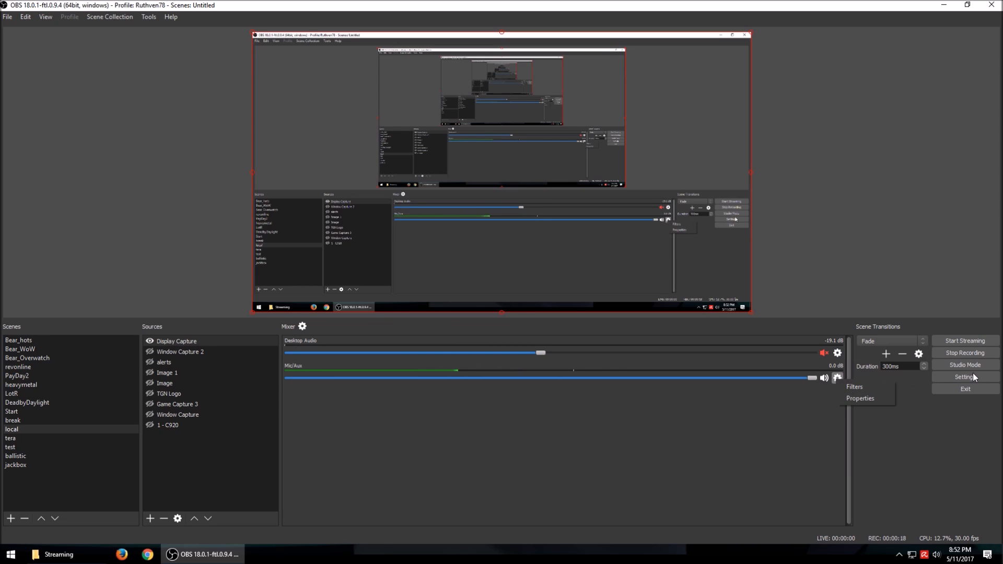
pyautogui.click(964, 377)
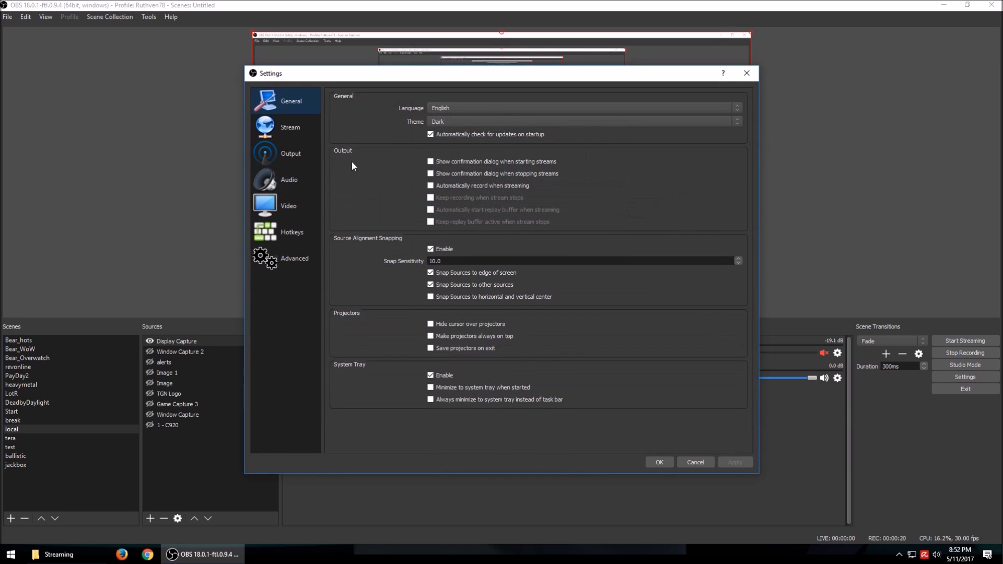
pyautogui.click(289, 179)
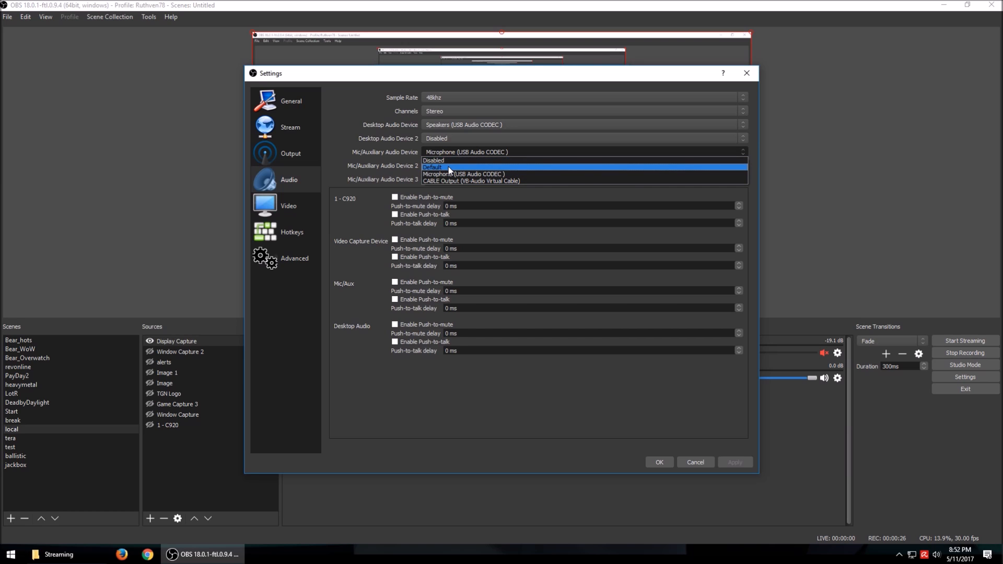
pyautogui.moveTo(451, 160)
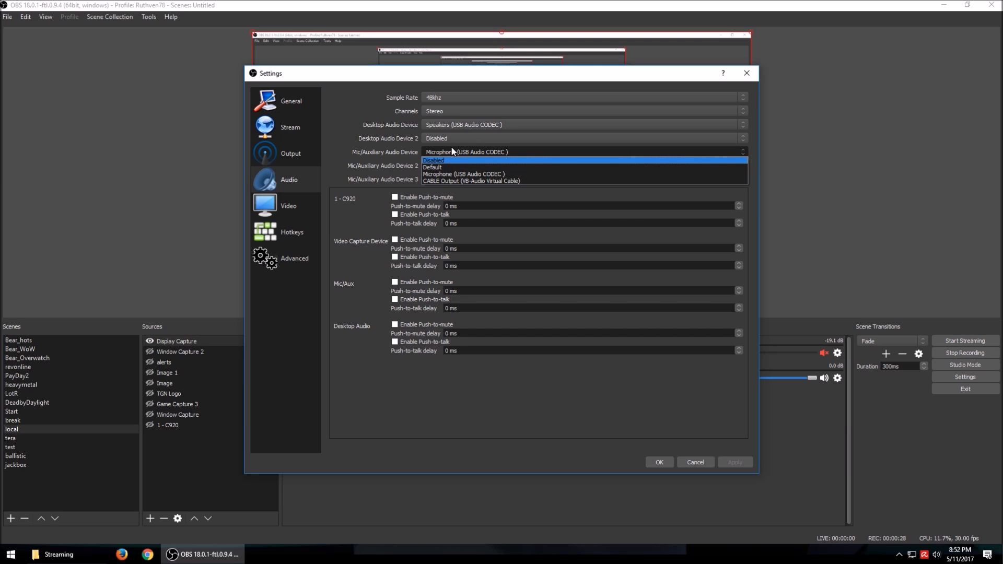
pyautogui.moveTo(452, 174)
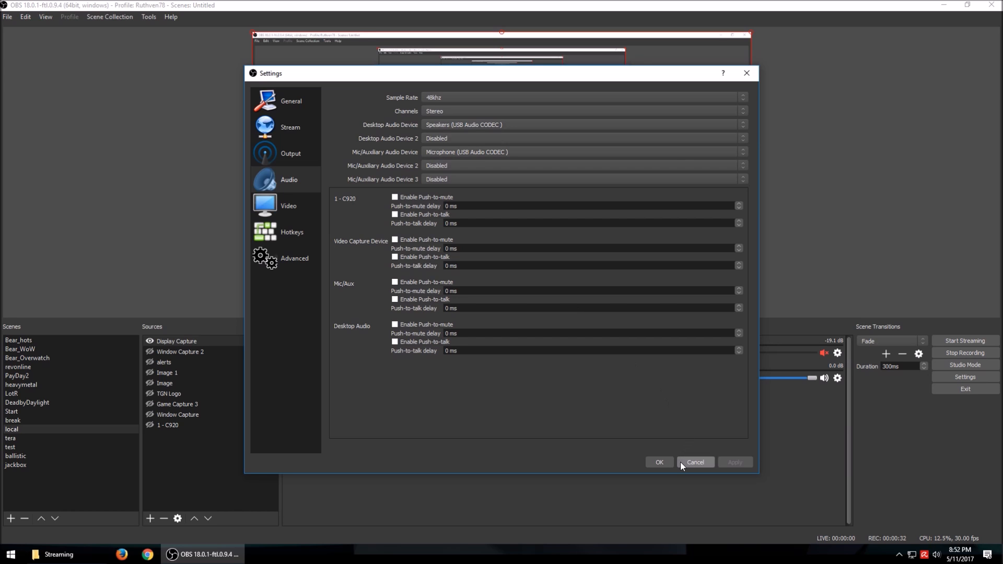
# Step: Cancel Settings and show the Mic/Aux filters listing Noise Gate and Gain at 5 dB
pyautogui.click(695, 462)
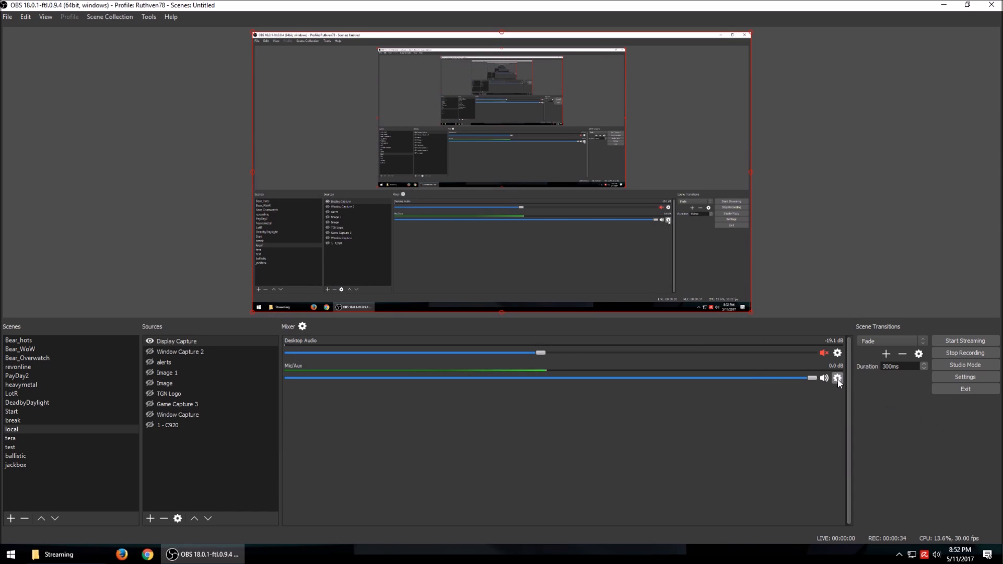
pyautogui.click(837, 378)
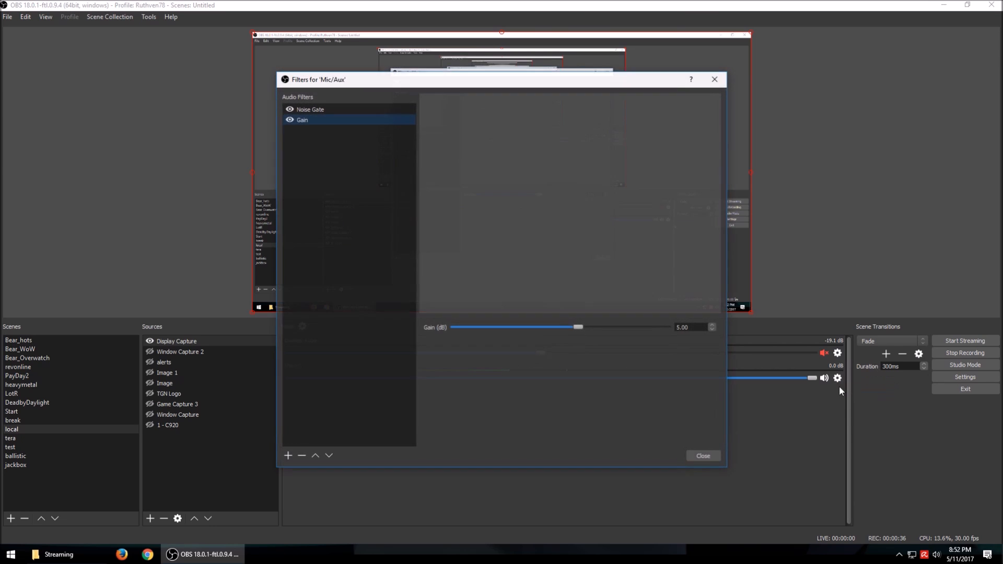
pyautogui.click(287, 456)
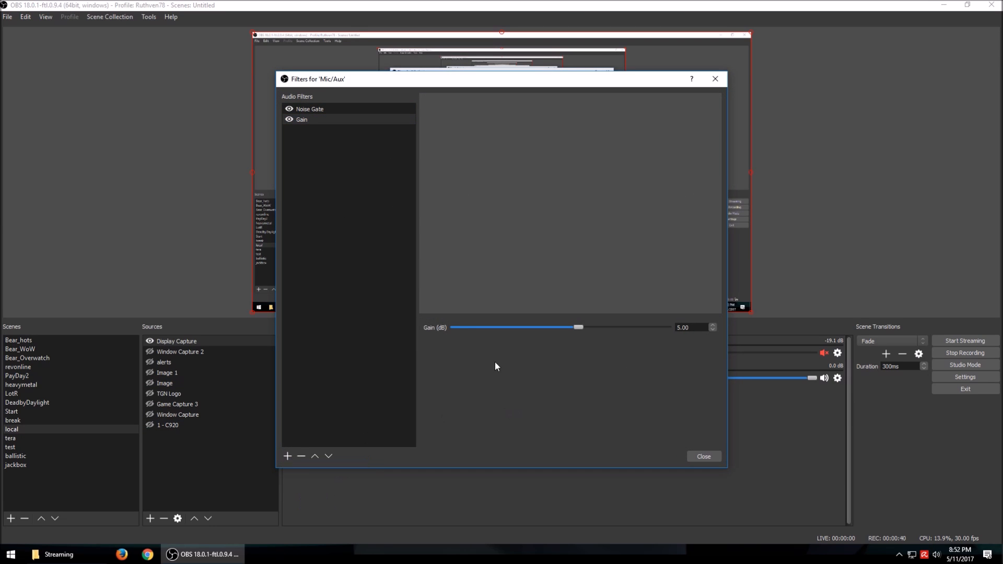
pyautogui.moveTo(592, 335)
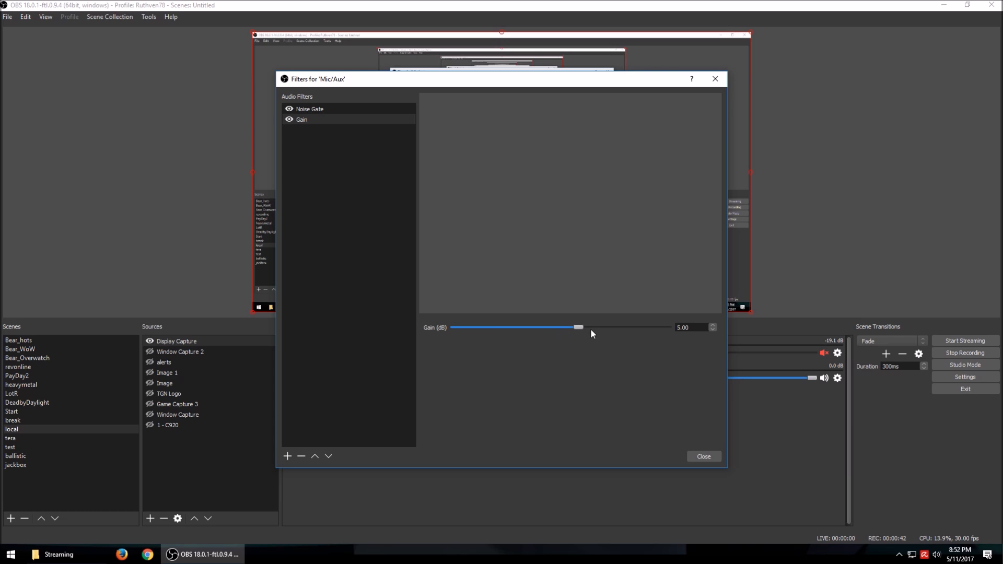
pyautogui.moveTo(579, 338)
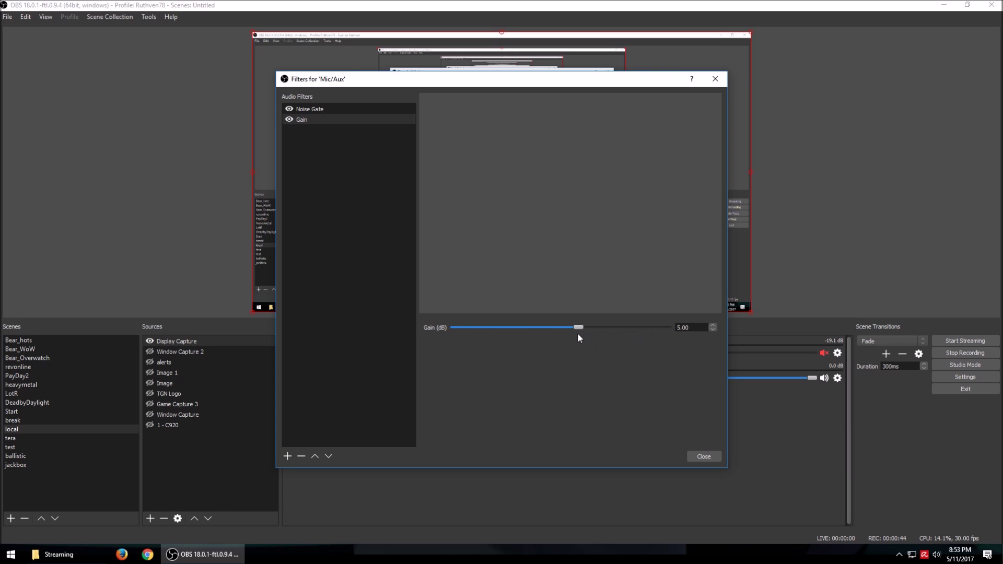
pyautogui.moveTo(642, 348)
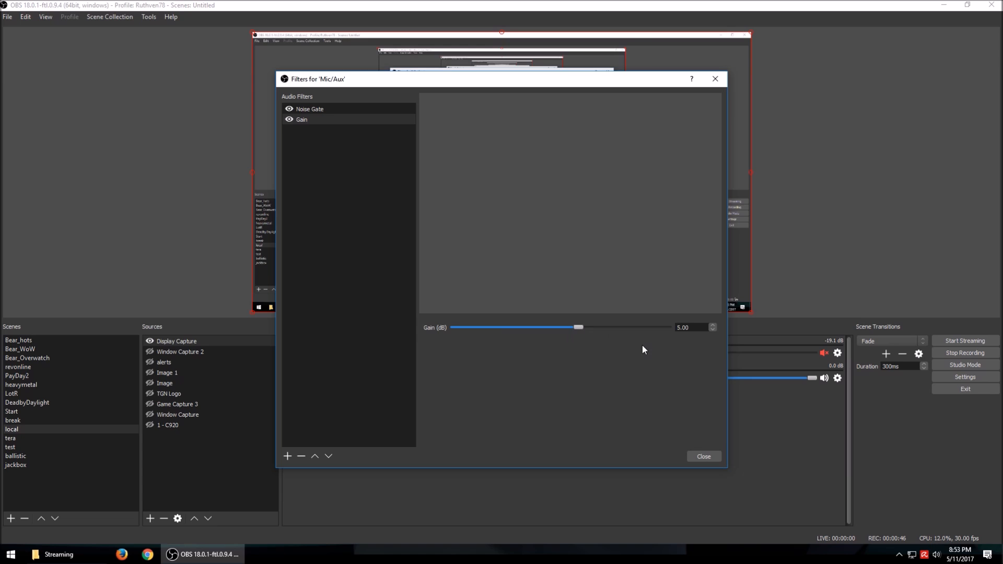
pyautogui.moveTo(616, 332)
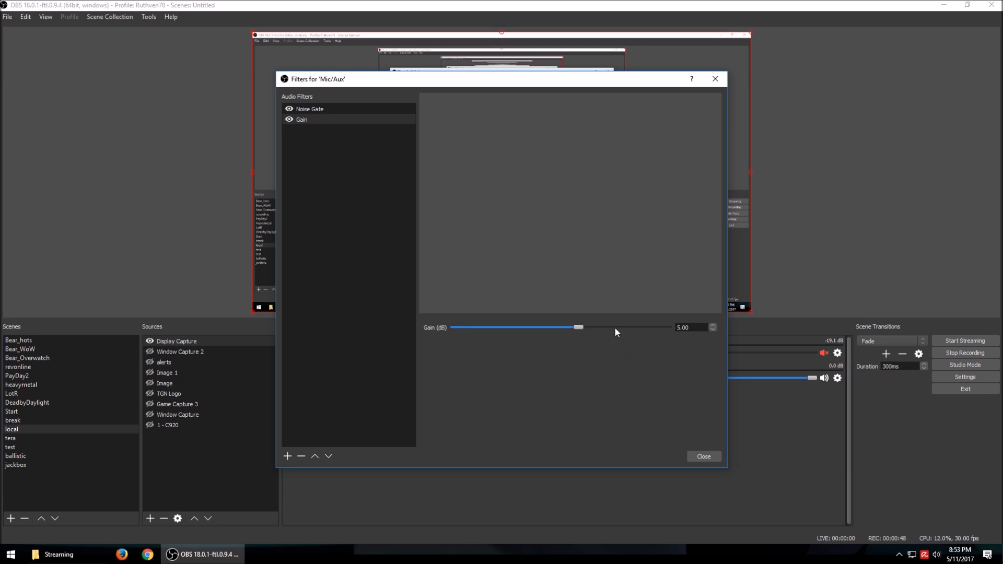
pyautogui.moveTo(317, 169)
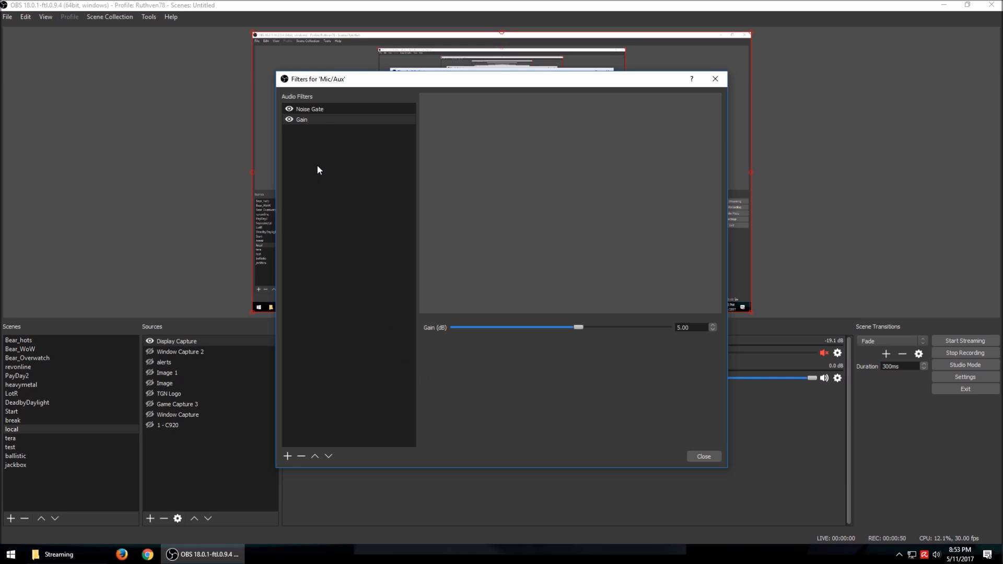
# Step: Adjust the Noise Gate close threshold to -39 dB and open threshold to -35 dB
pyautogui.click(310, 108)
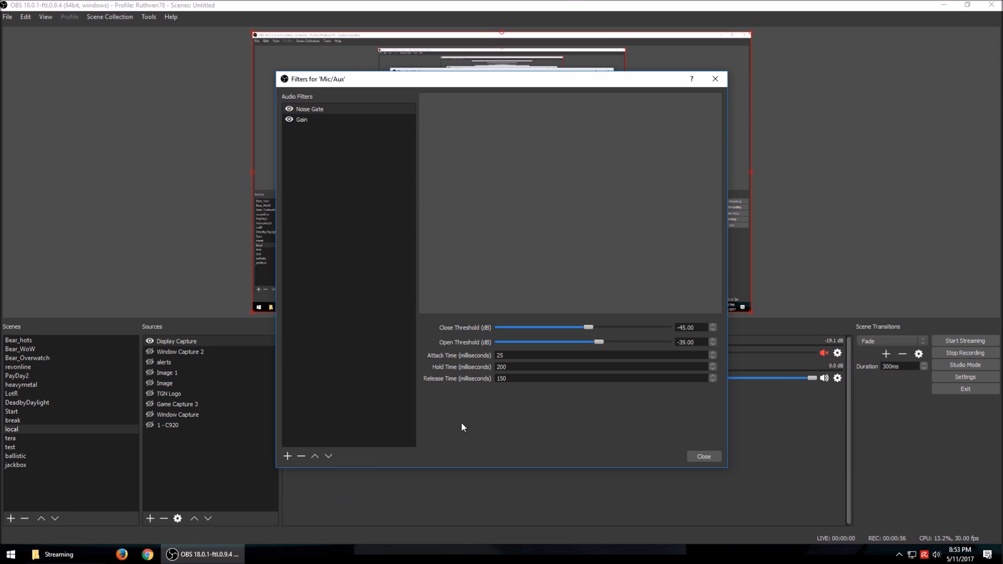
pyautogui.moveTo(587, 324)
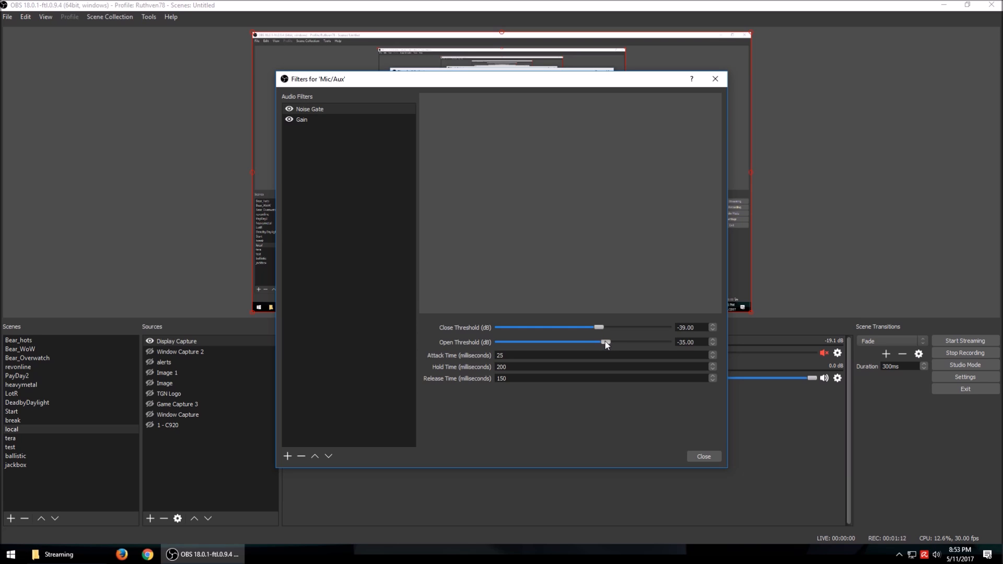
pyautogui.moveTo(569, 401)
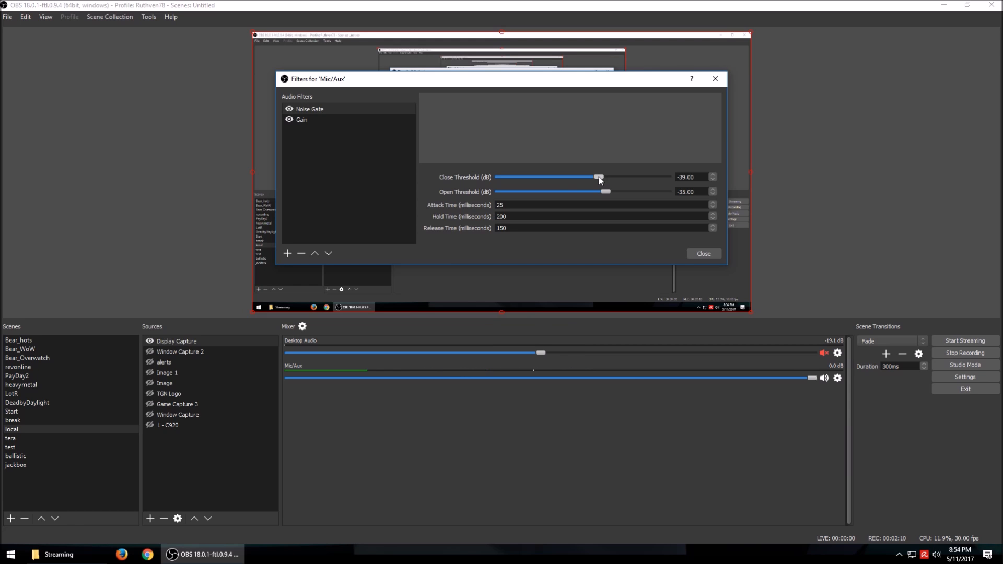
pyautogui.moveTo(517, 178)
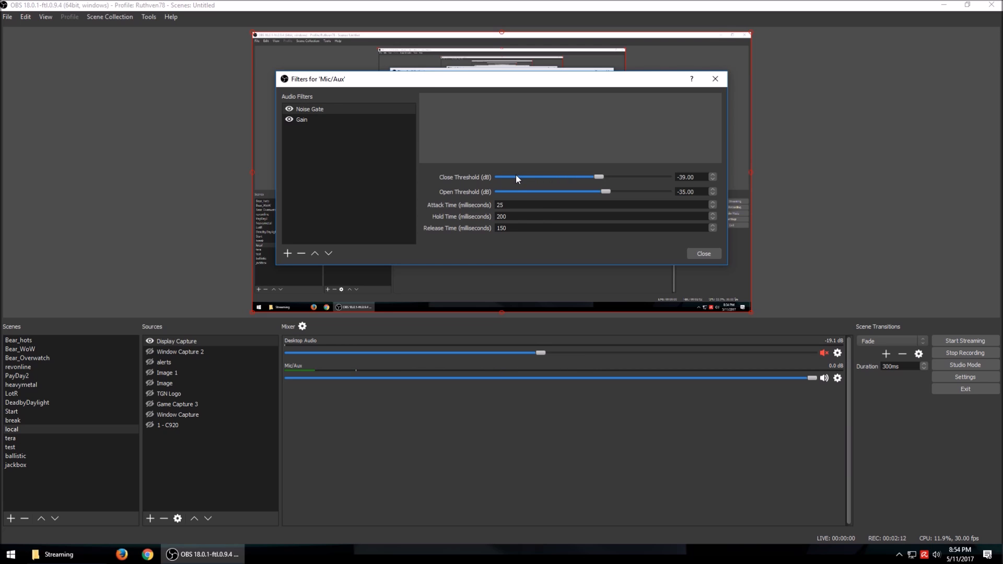
pyautogui.moveTo(536, 184)
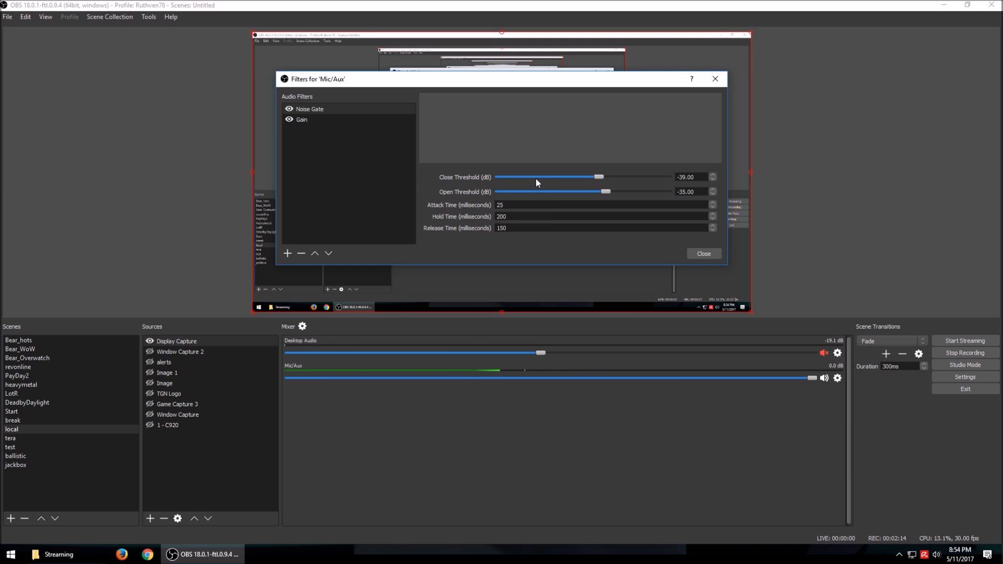
pyautogui.moveTo(509, 213)
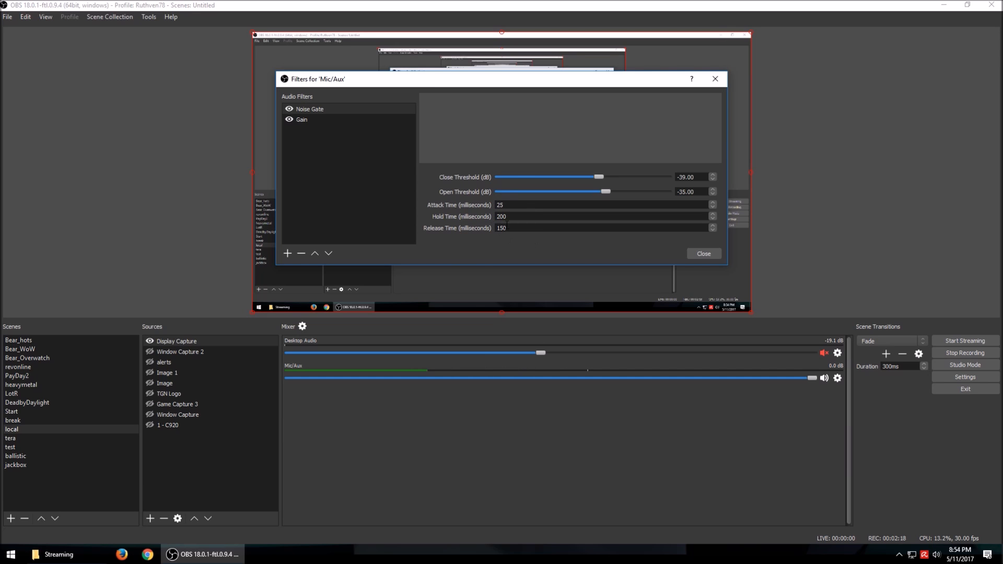
# Step: Add a Noise Suppression filter to Mic/Aux with suppression level -38 dB
pyautogui.click(288, 253)
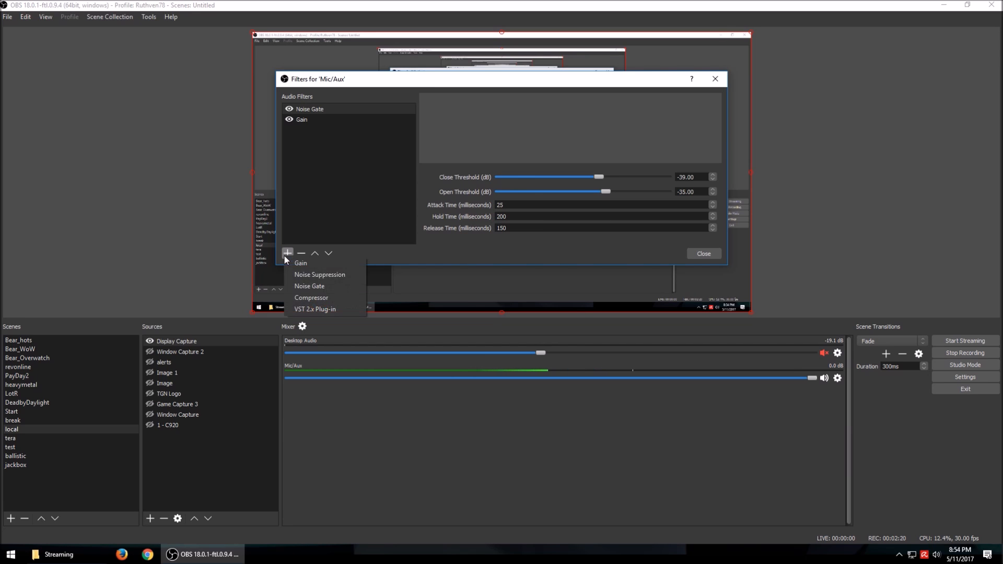
pyautogui.click(320, 274)
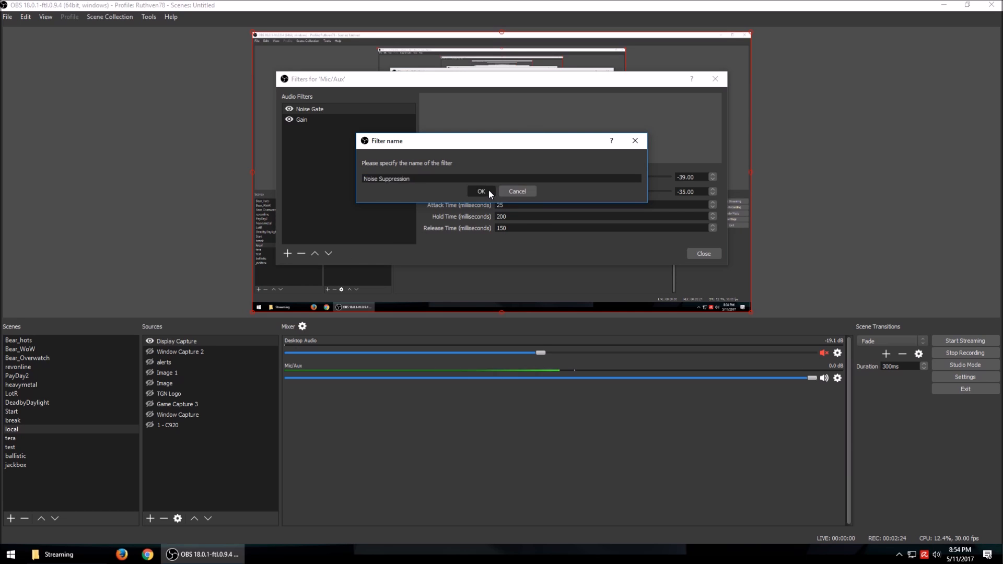
pyautogui.click(481, 191)
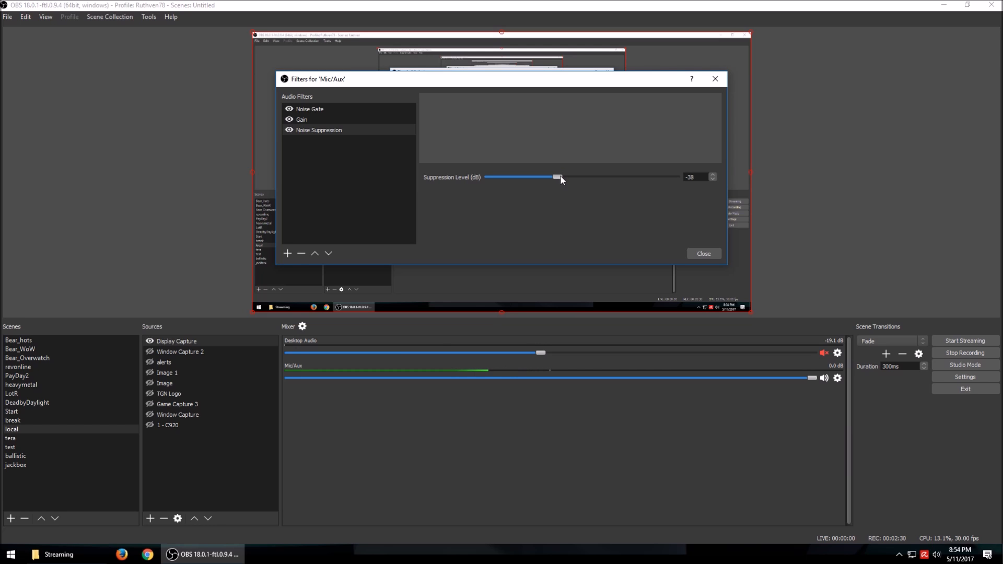
pyautogui.moveTo(540, 87)
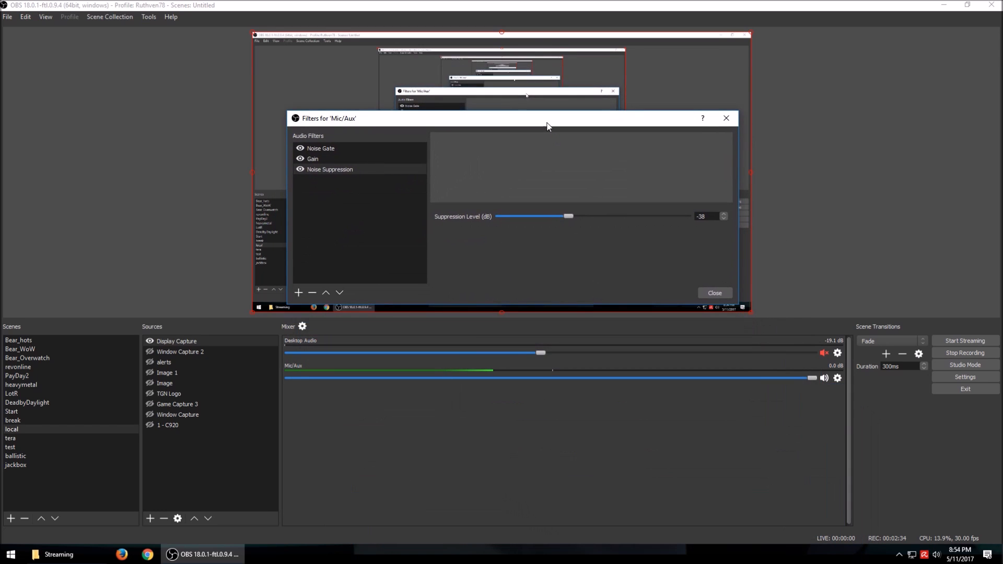
# Step: Review the Noise Gate thresholds, lower Noise Suppression to -47 dB and close the filters
pyautogui.click(321, 147)
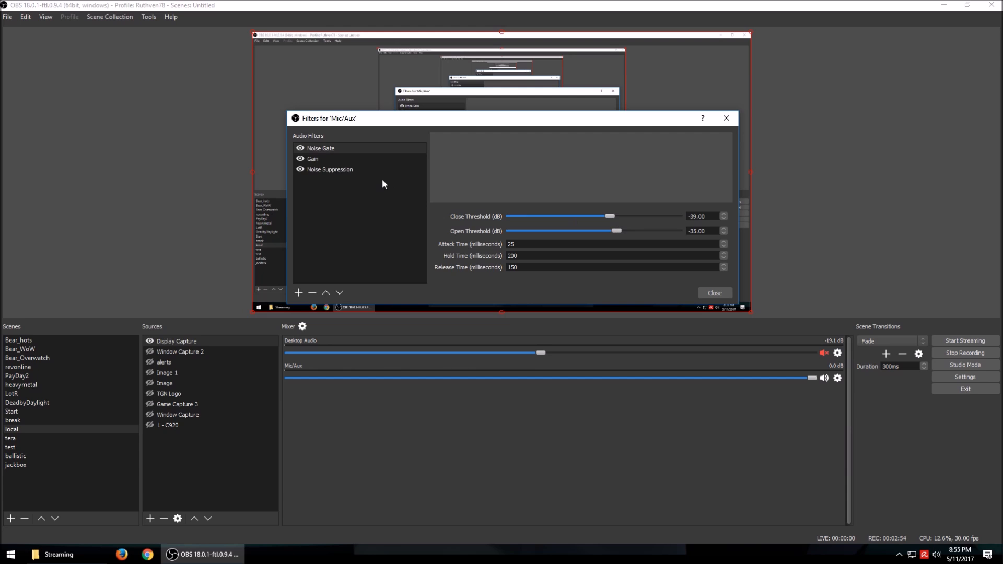
pyautogui.click(329, 169)
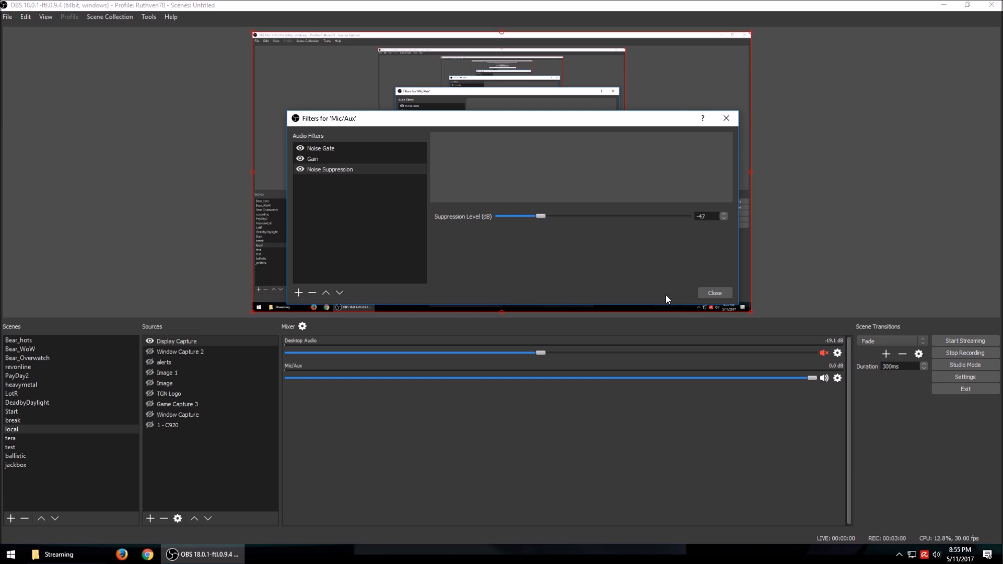
pyautogui.click(713, 293)
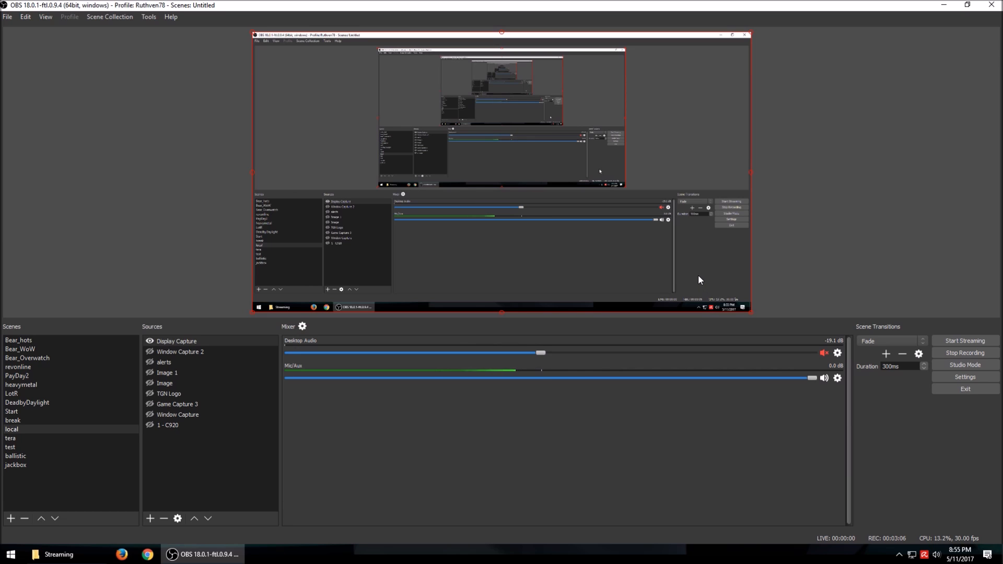
pyautogui.moveTo(723, 301)
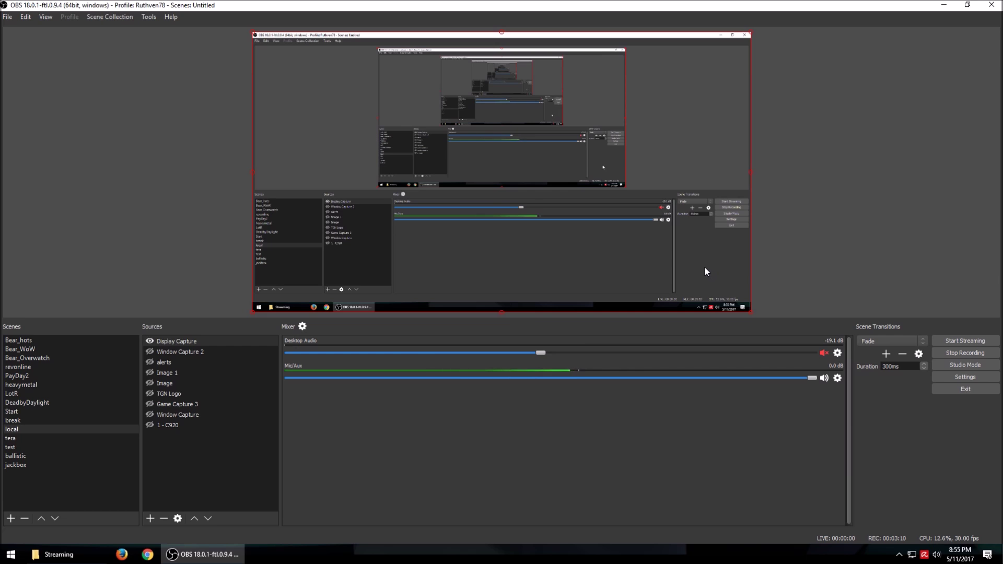
pyautogui.moveTo(850, 338)
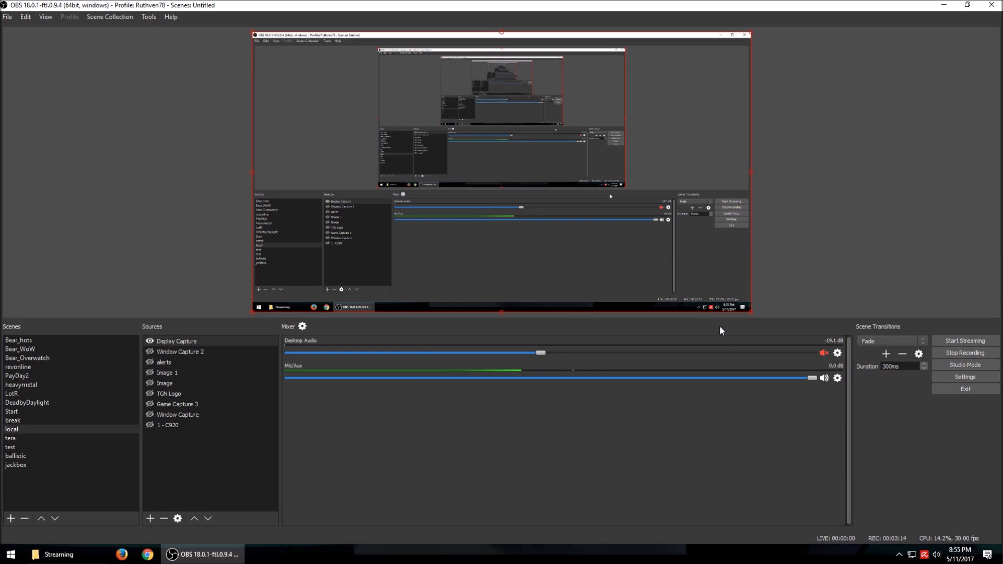
pyautogui.moveTo(717, 328)
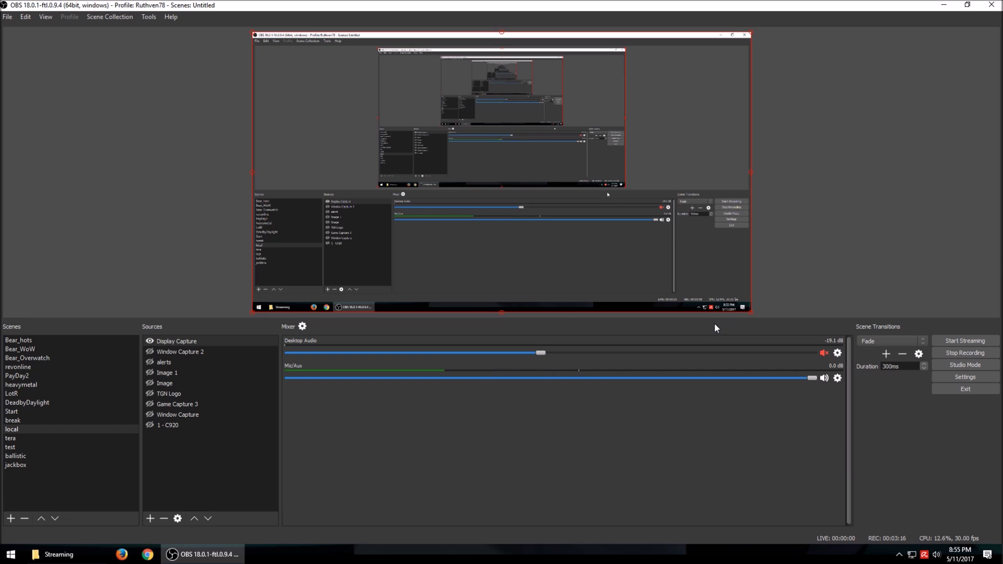
pyautogui.moveTo(711, 331)
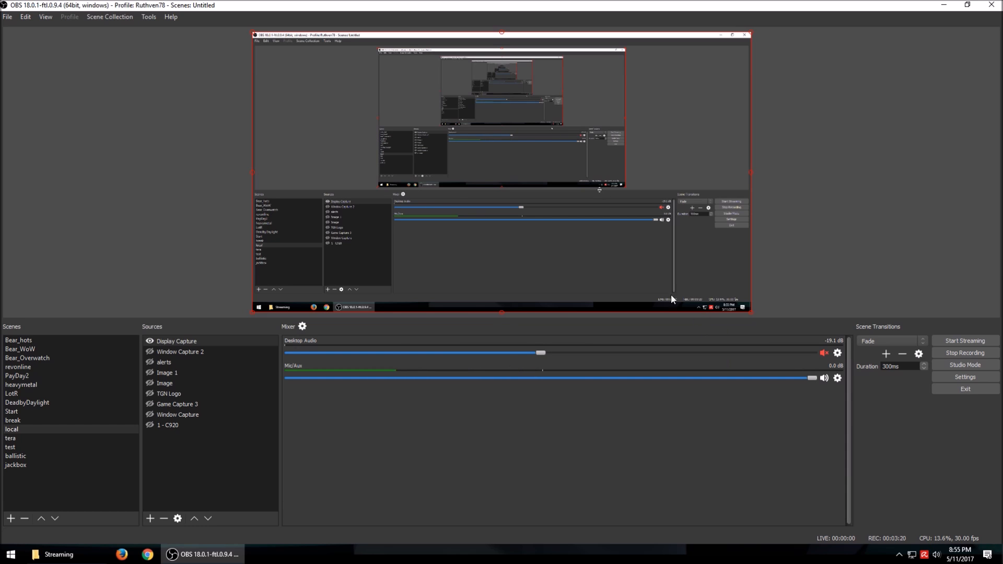
pyautogui.moveTo(349, 337)
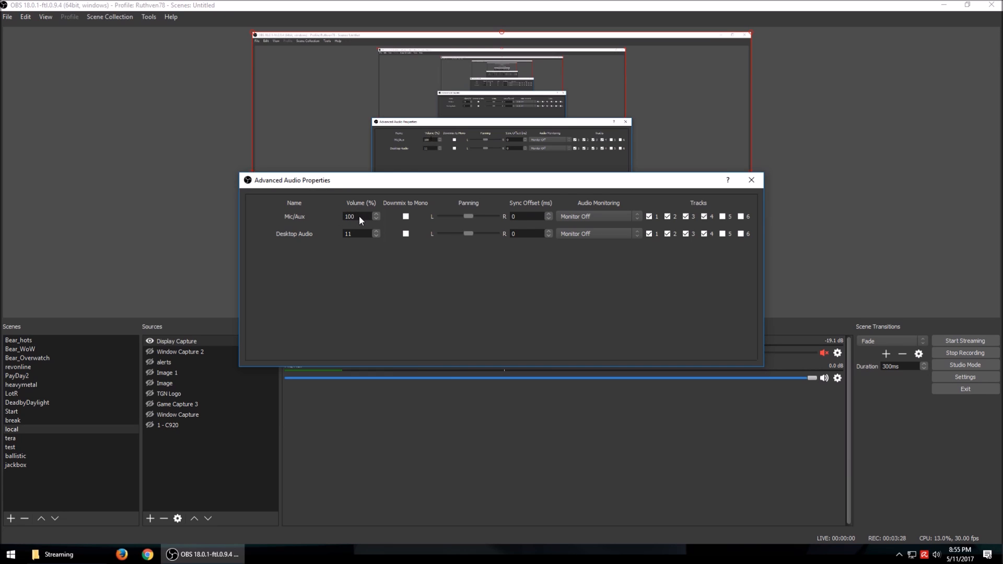
# Step: Try a Mic/Aux volume of 300% in Advanced Audio Properties, then restore it to 100%
pyautogui.tripleClick(356, 215)
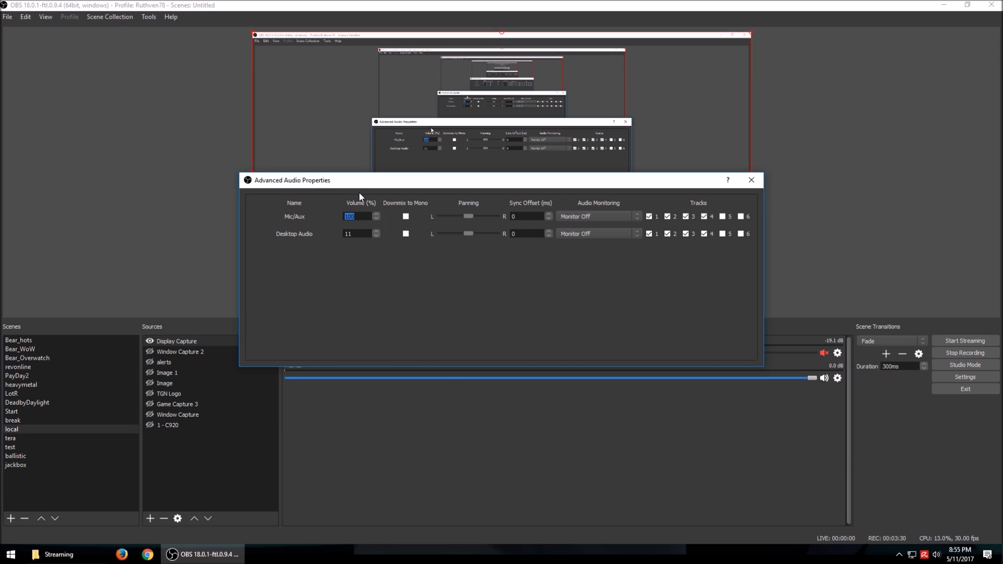
pyautogui.write('300')
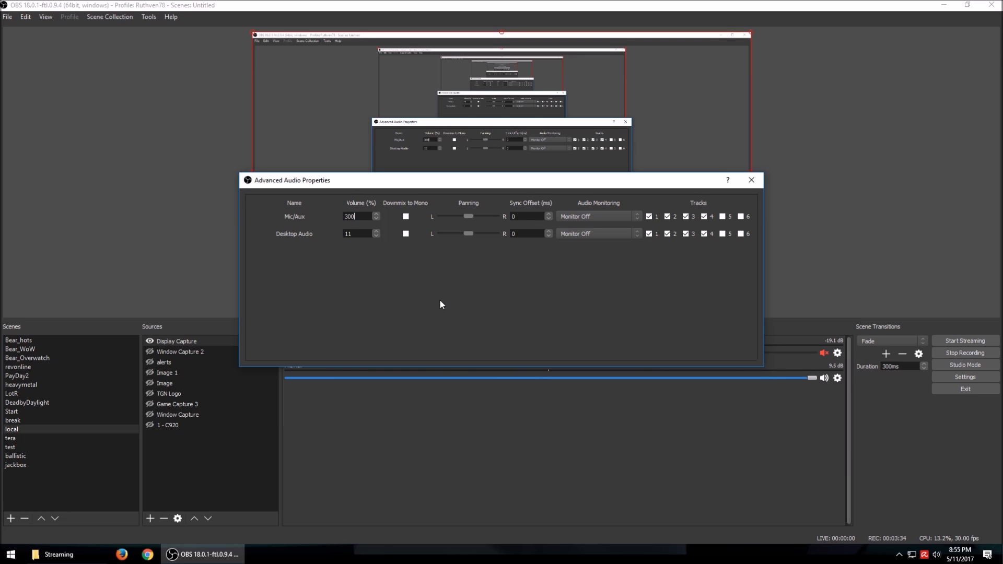
pyautogui.write('100')
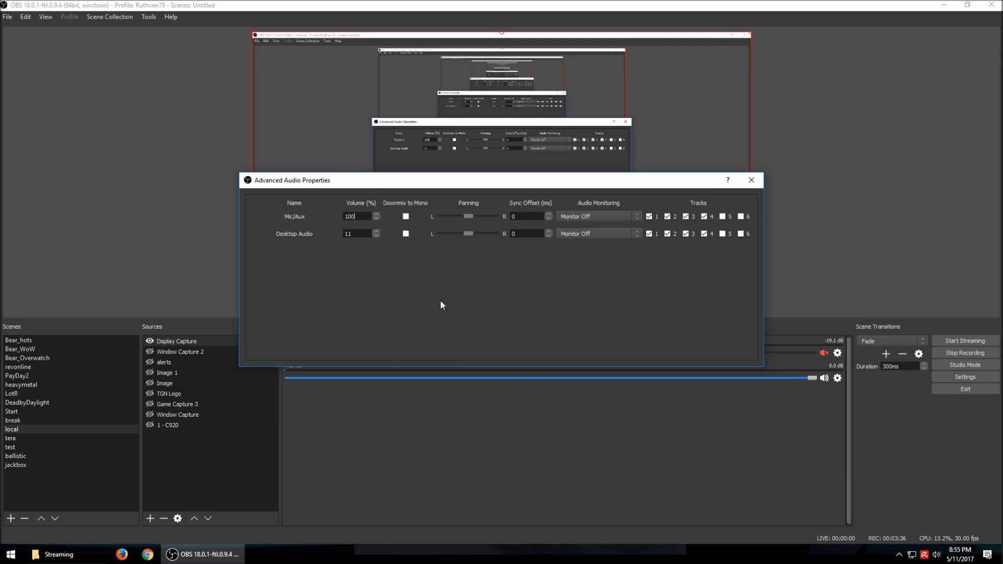
pyautogui.moveTo(623, 306)
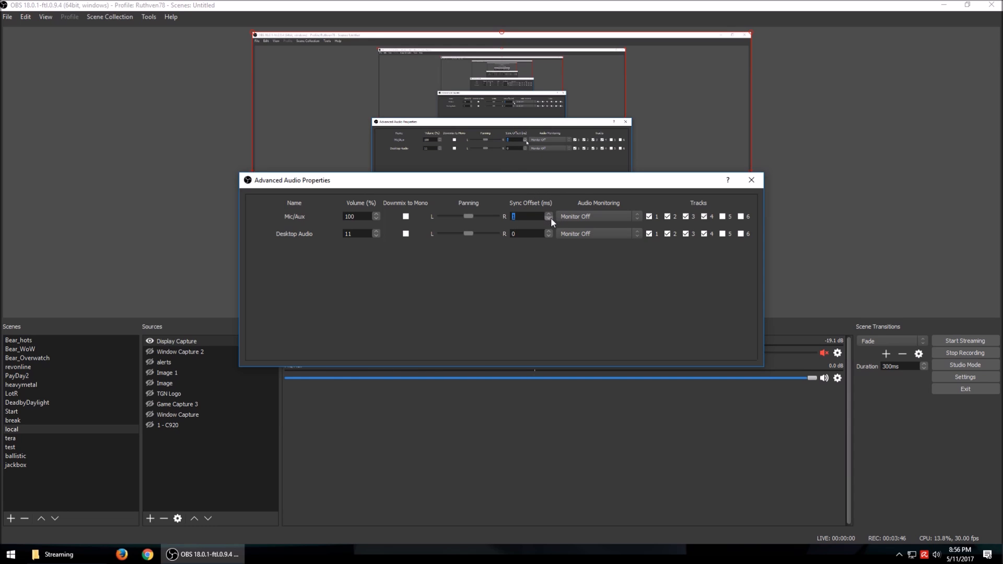
pyautogui.moveTo(559, 200)
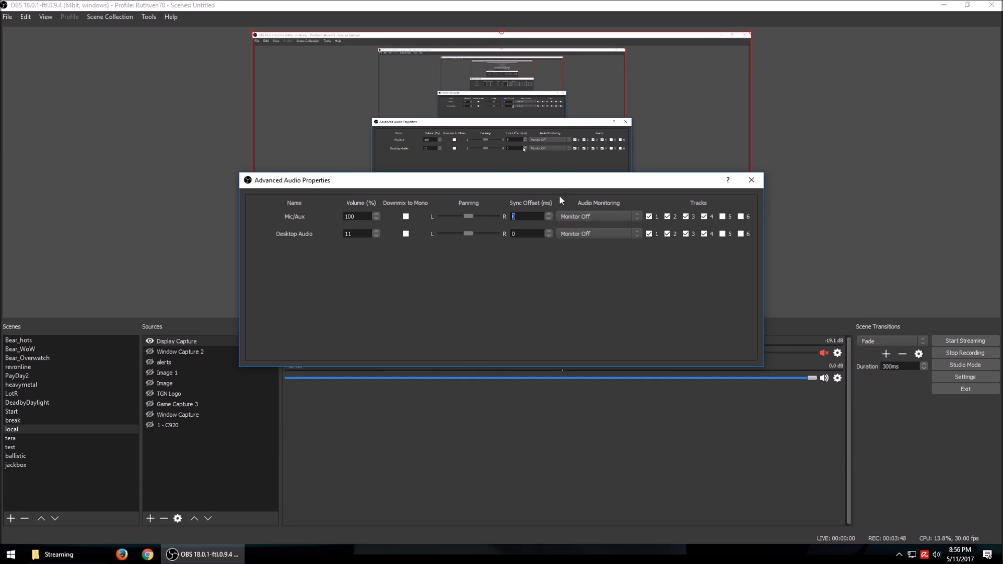
pyautogui.moveTo(492, 214)
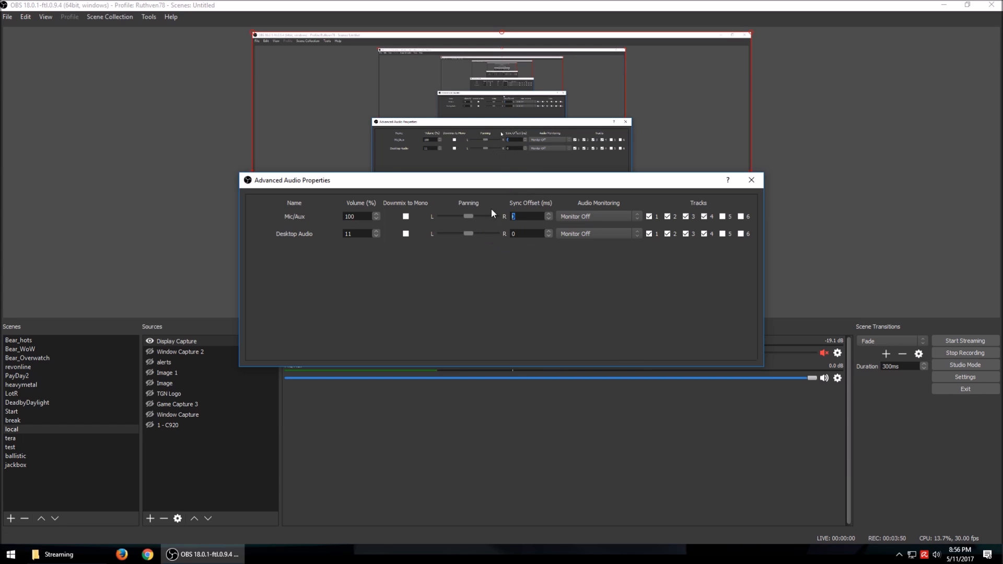
pyautogui.moveTo(691, 269)
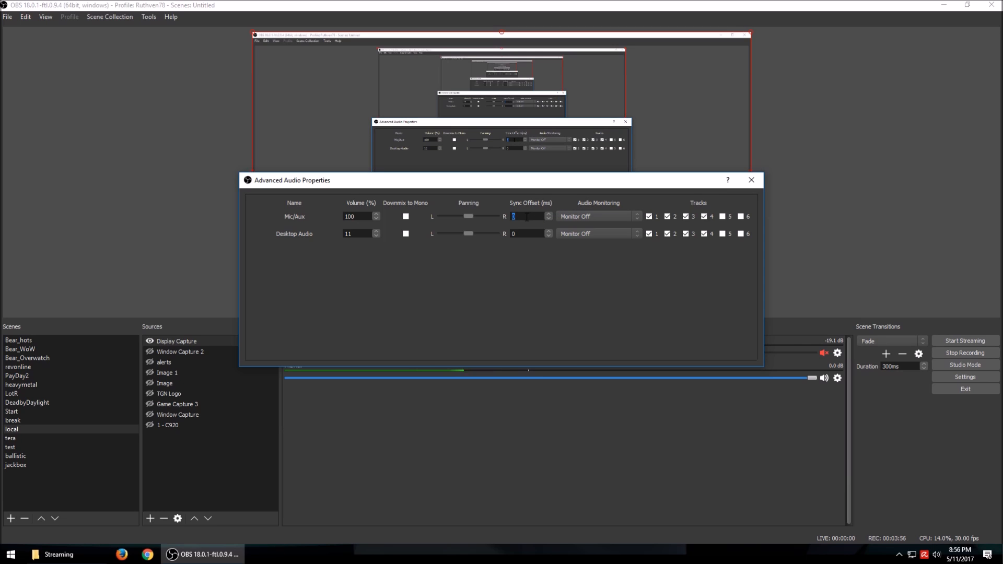
pyautogui.moveTo(549, 215)
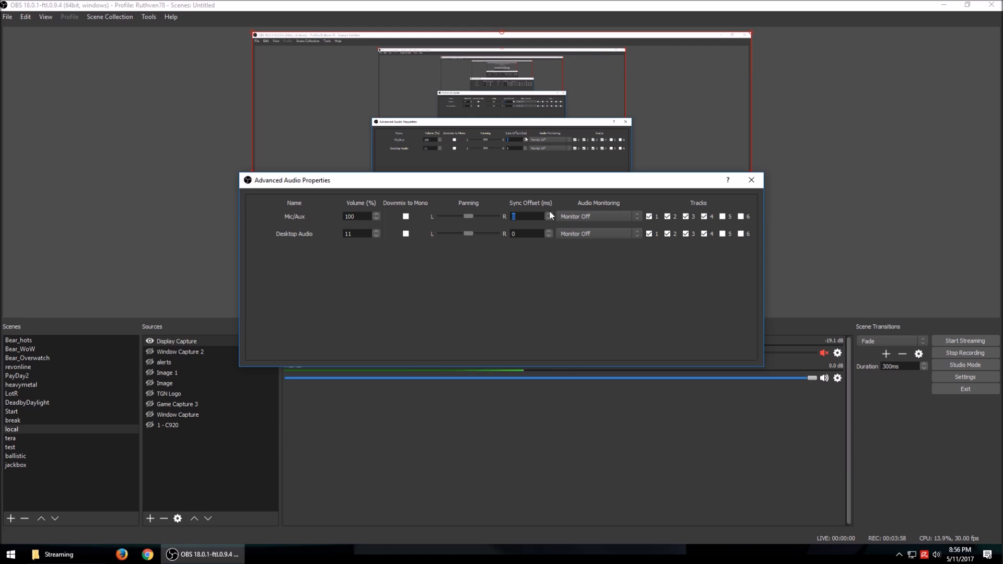
pyautogui.moveTo(548, 221)
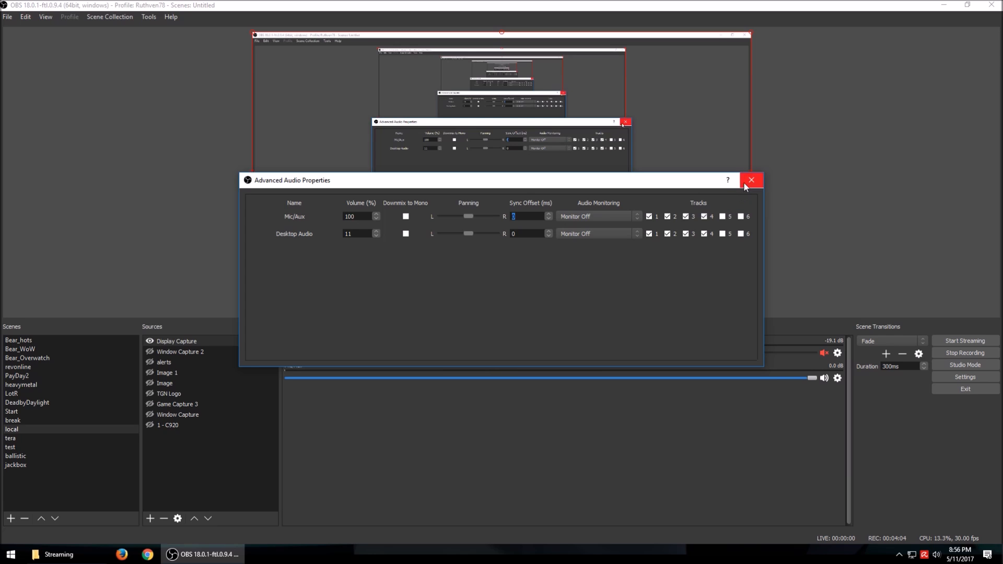
pyautogui.moveTo(608, 221)
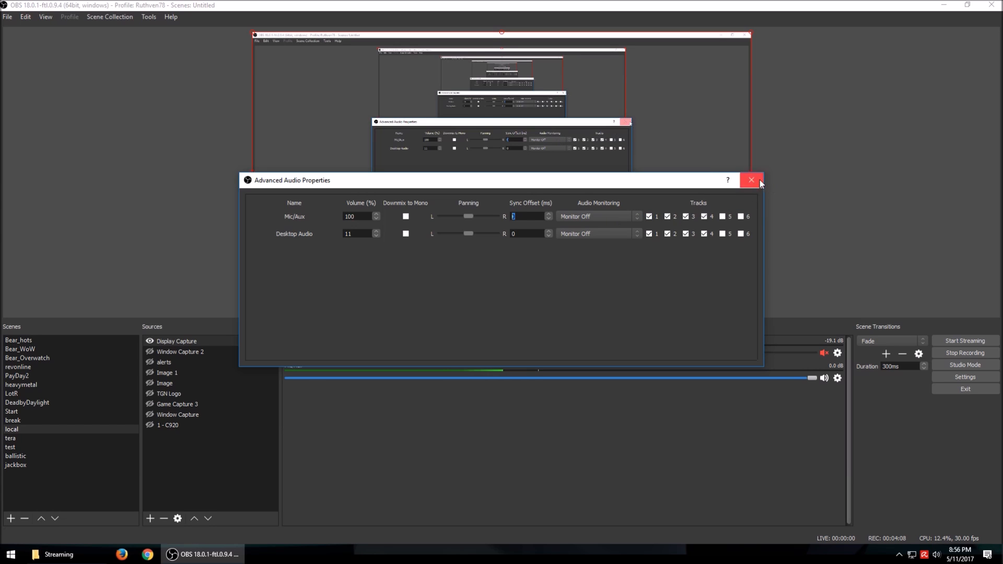
pyautogui.moveTo(750, 180)
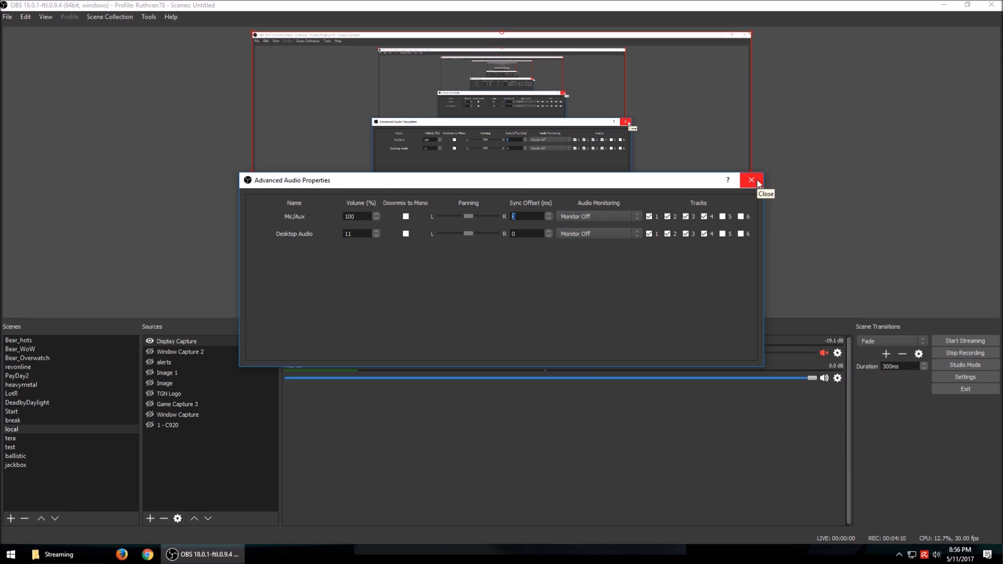
# Step: Close the Advanced Audio Properties dialog, leaving the main mixer window
pyautogui.click(751, 180)
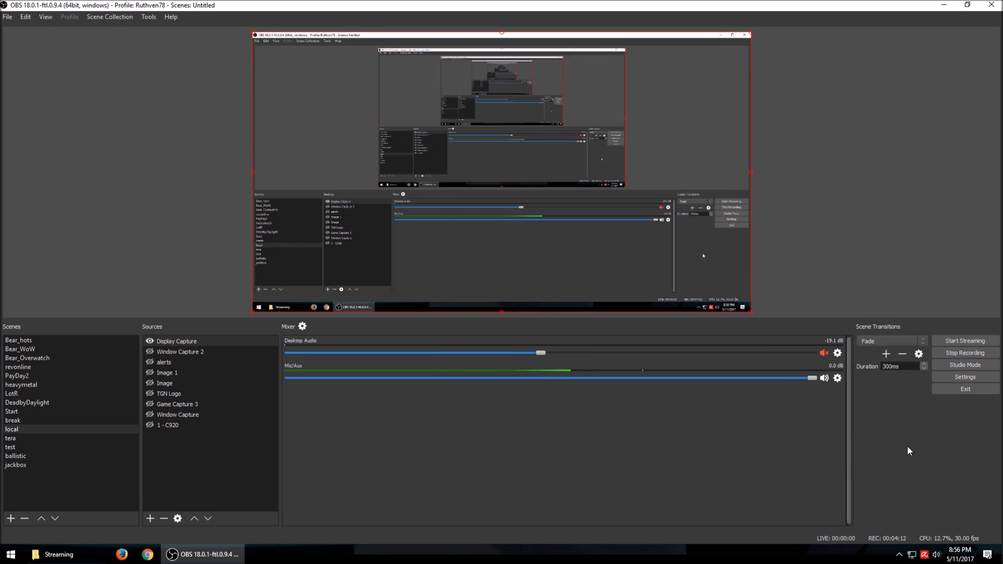
pyautogui.moveTo(896, 440)
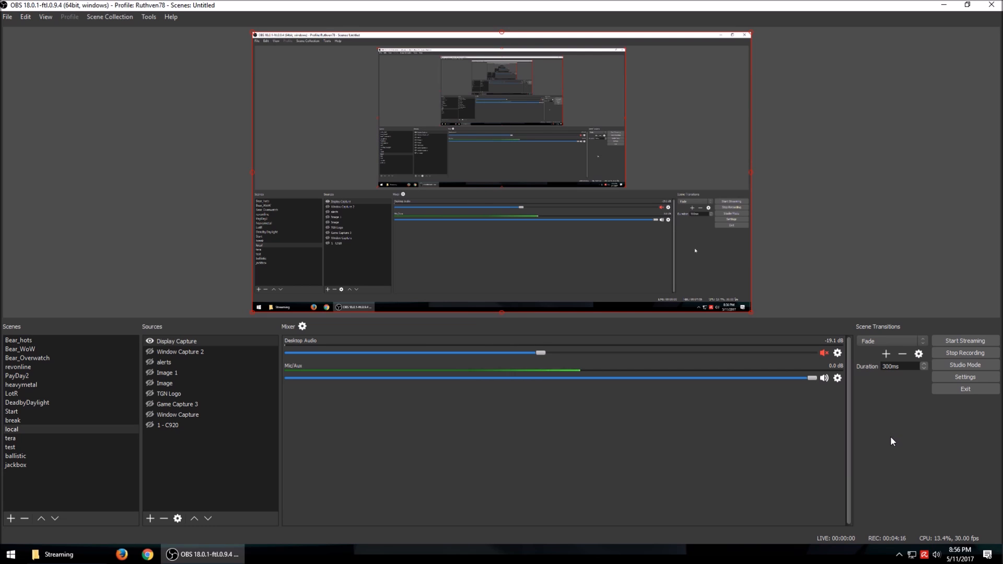
pyautogui.moveTo(964, 352)
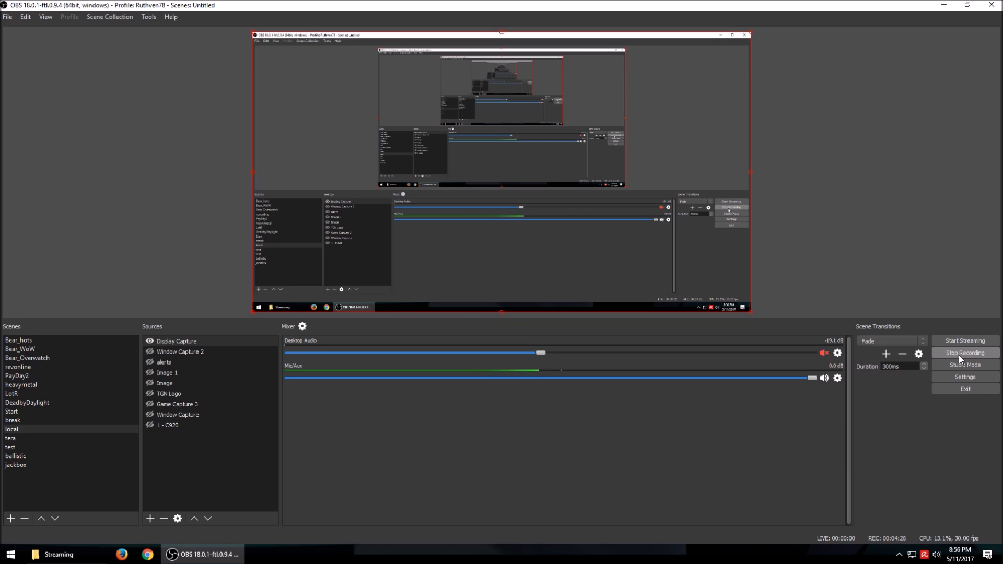
pyautogui.moveTo(910, 459)
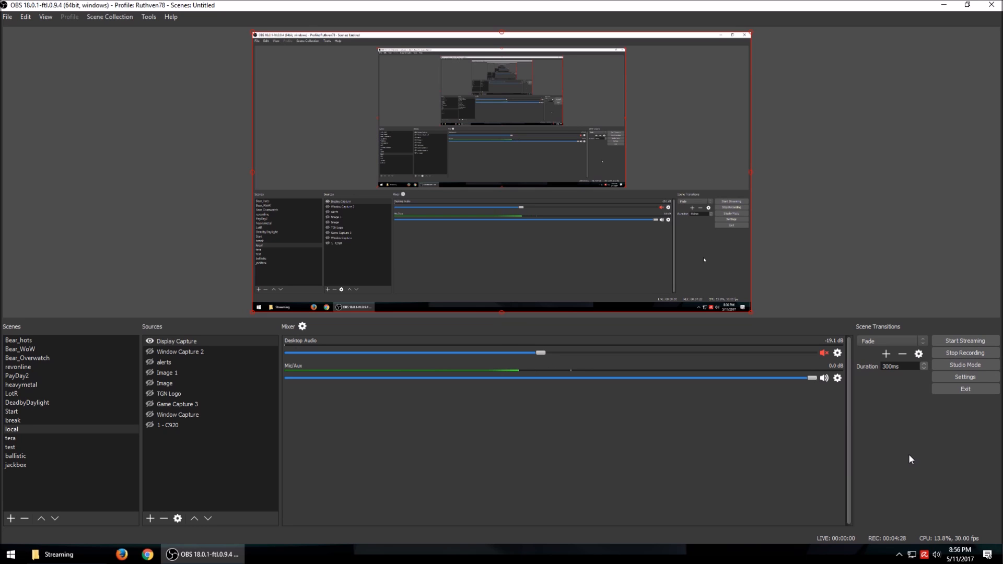